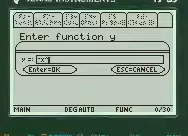
pyautogui.write('^3')
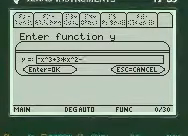
pyautogui.write('2')
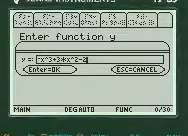